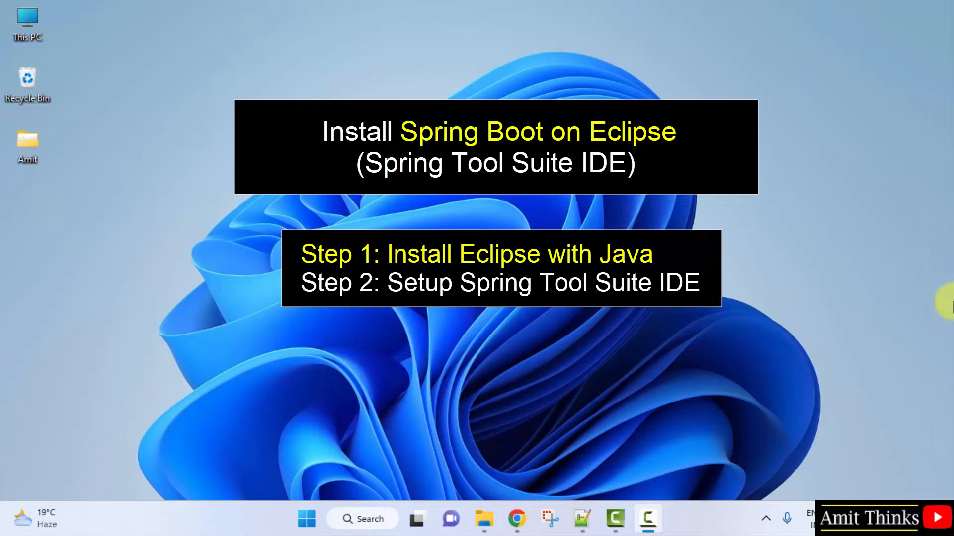
Launch Google Chrome from the taskbar.
left_click(516, 518)
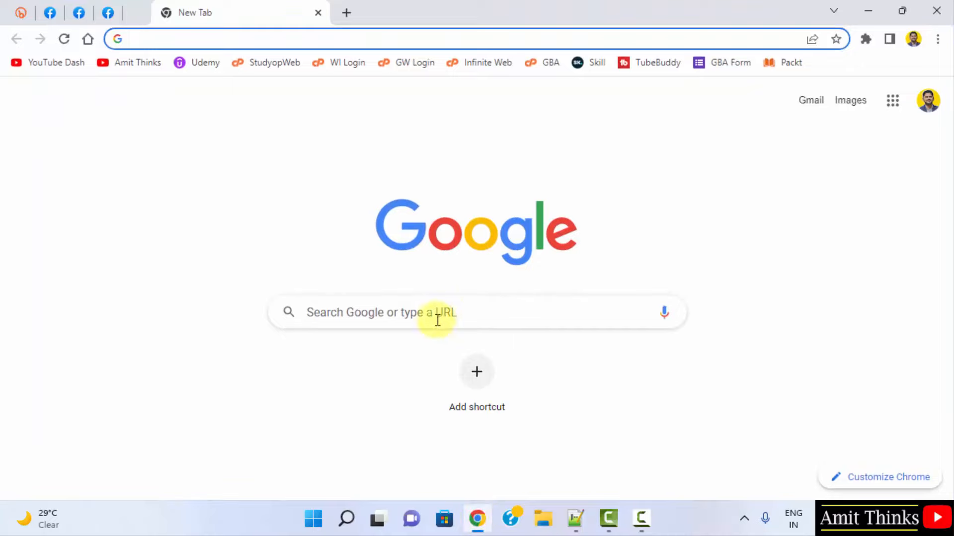
Search Google for 'eclipse', go to eclipse.org and its Download page.
type("eclipse")
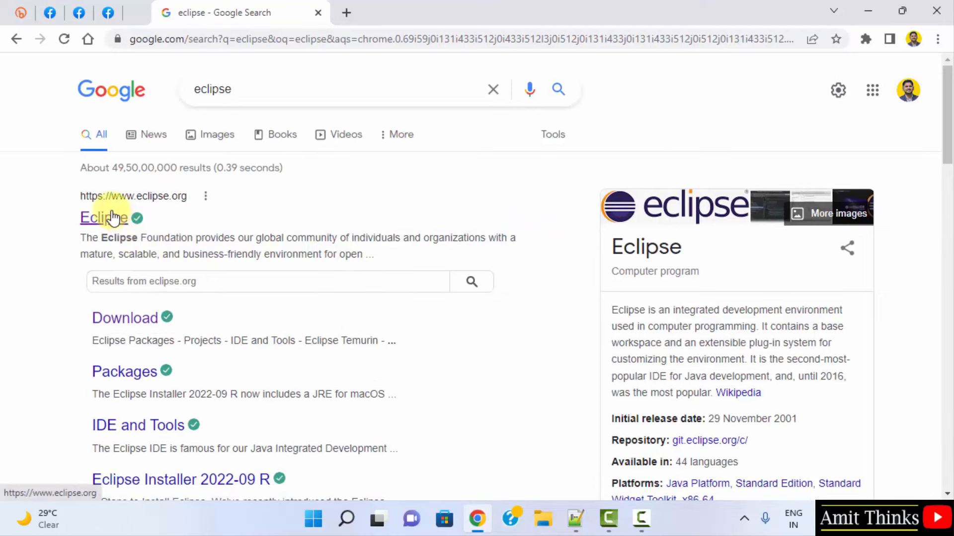
left_click(103, 218)
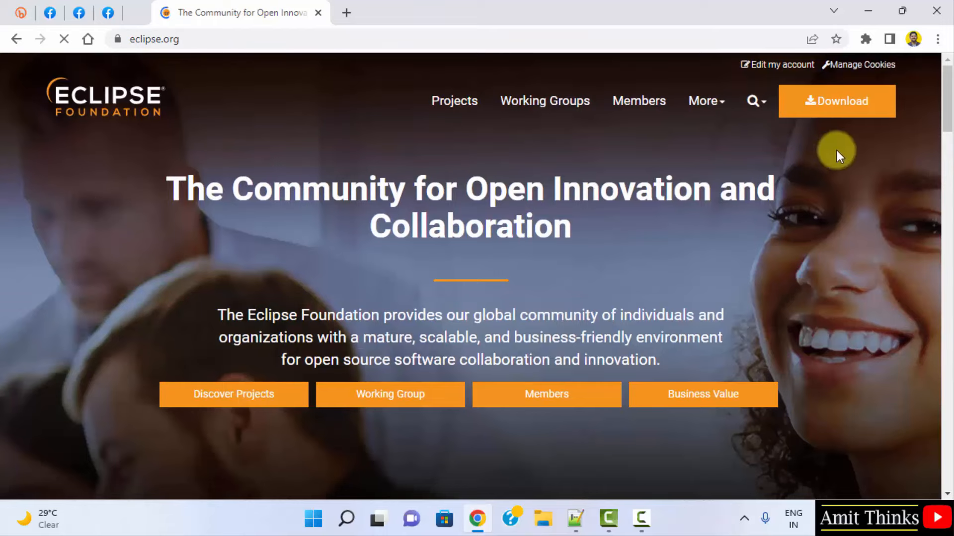
left_click(836, 101)
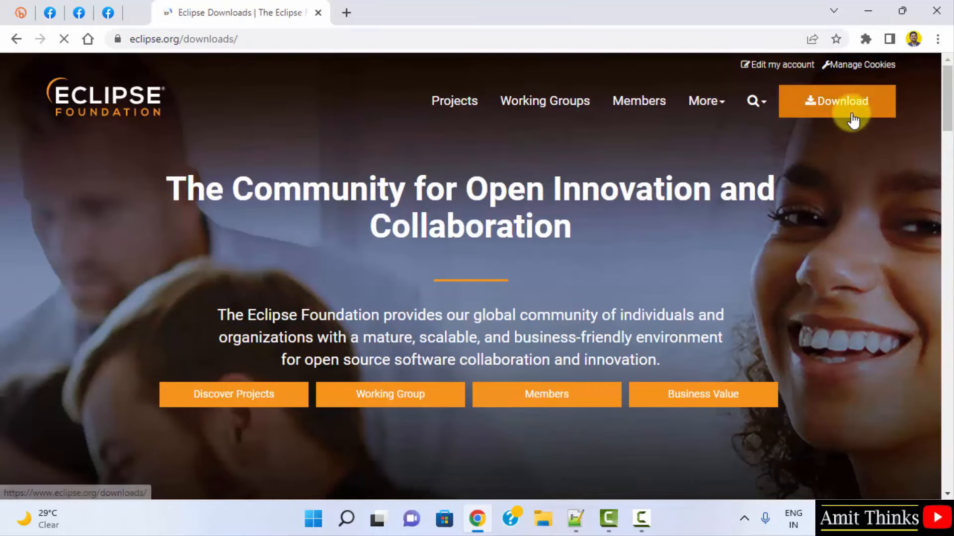
left_click(837, 101)
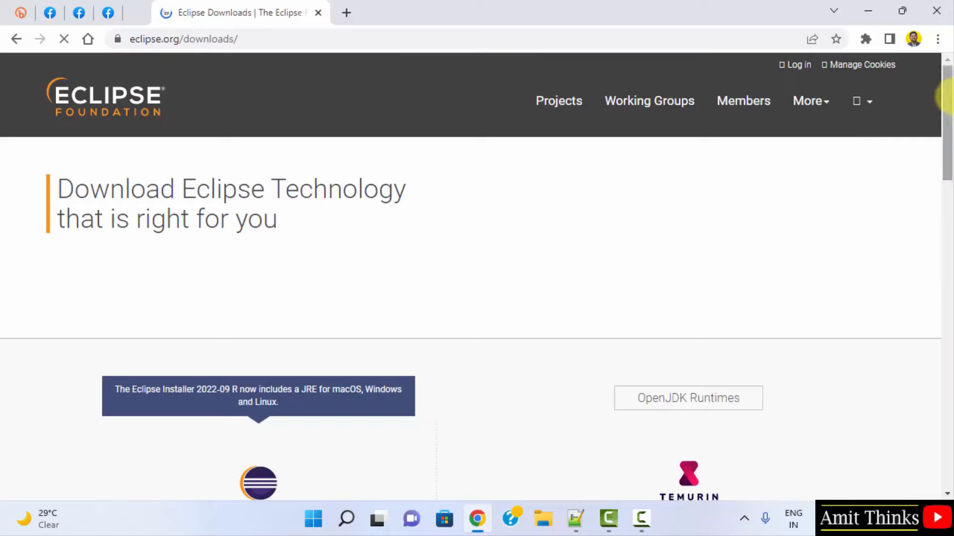
Download the Eclipse IDE 2022-09 x86_64 installer from the mirror and run the .exe.
scroll("down", 3)
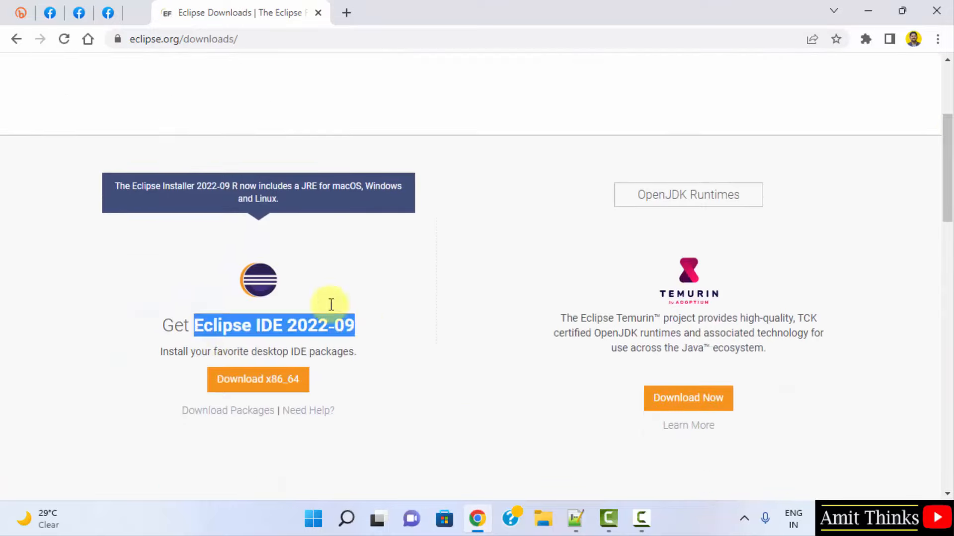
mouse_move(246, 199)
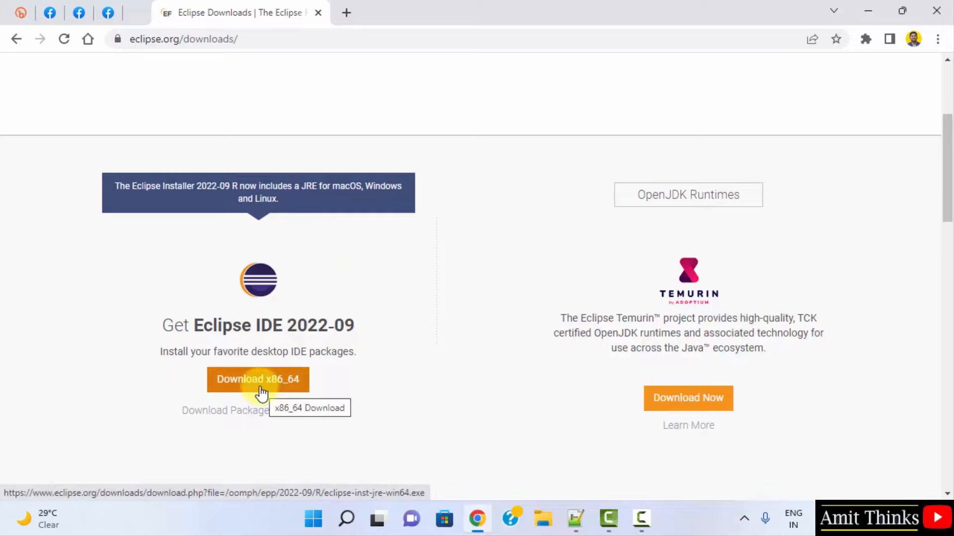
left_click(257, 378)
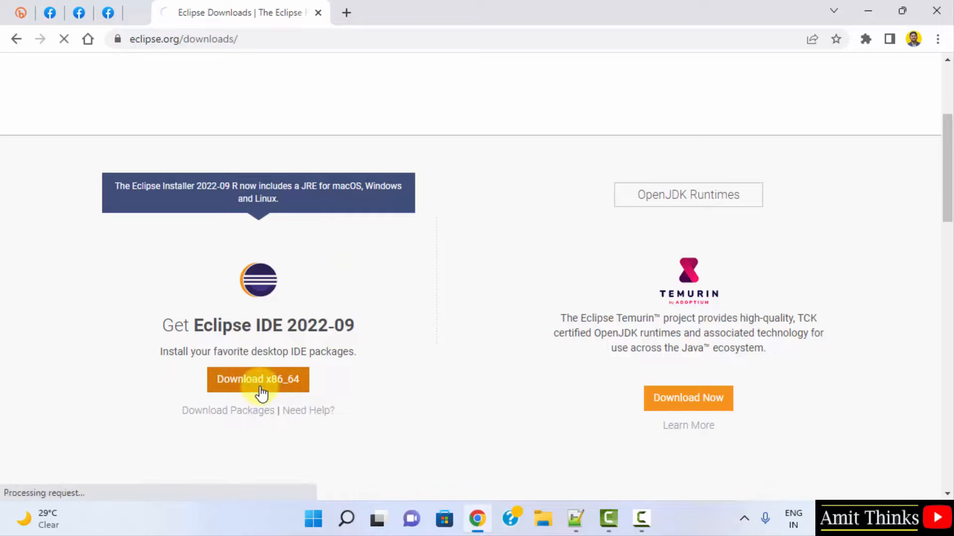
left_click(257, 378)
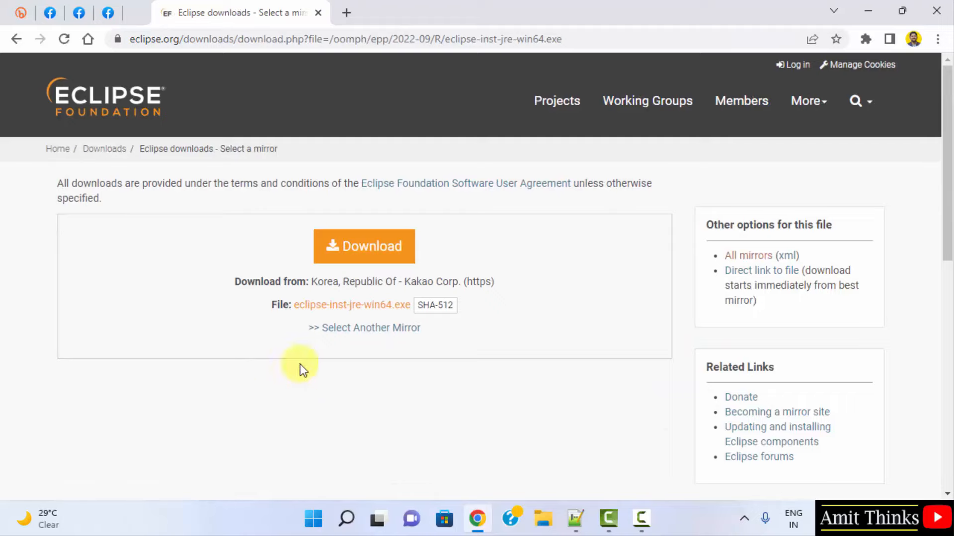
left_click(363, 247)
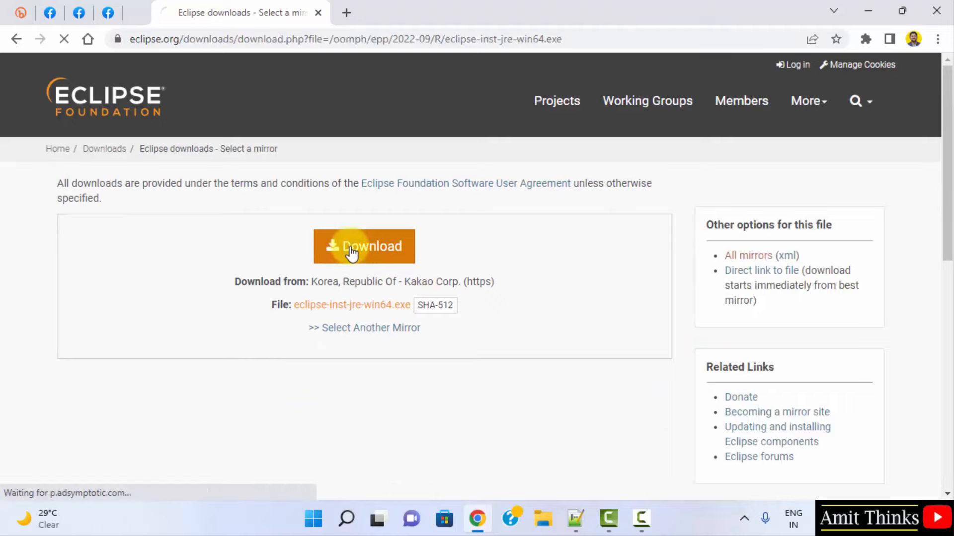
left_click(363, 246)
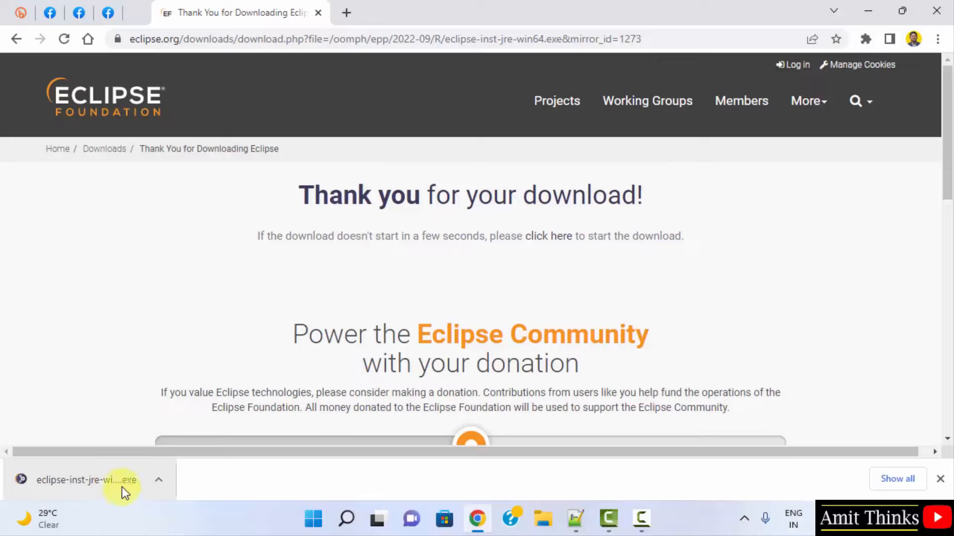
left_click(85, 480)
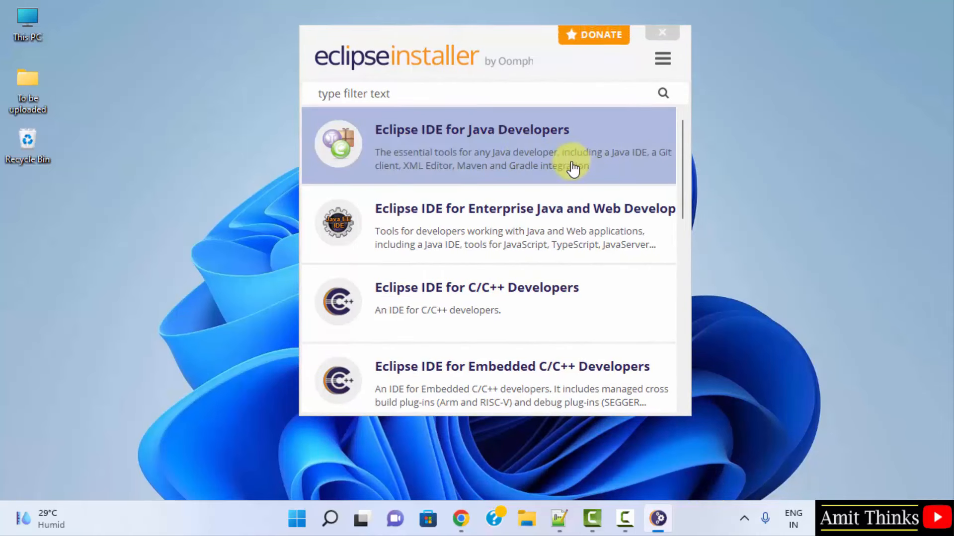
Install Eclipse IDE for Java Developers with the default folder and shortcut options.
scroll("down", 3)
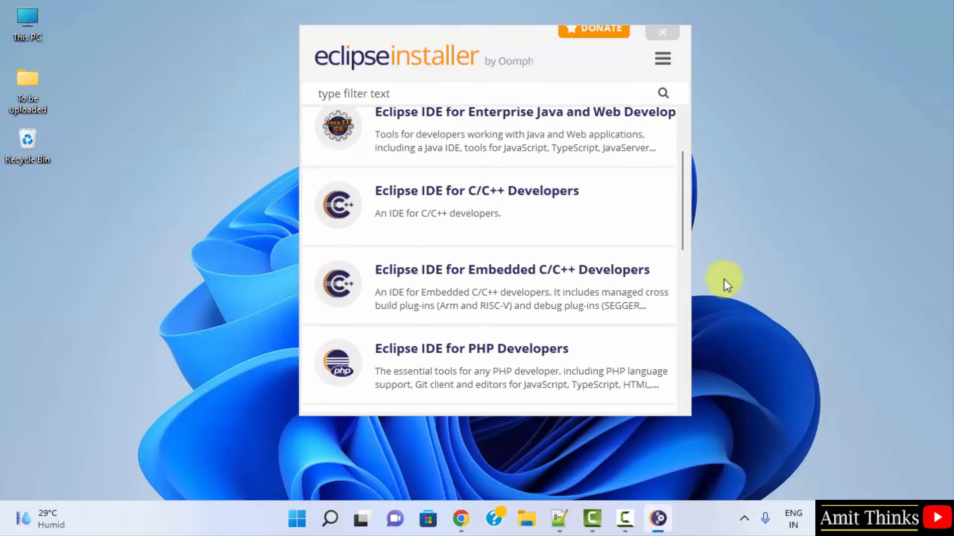
scroll("down", 3)
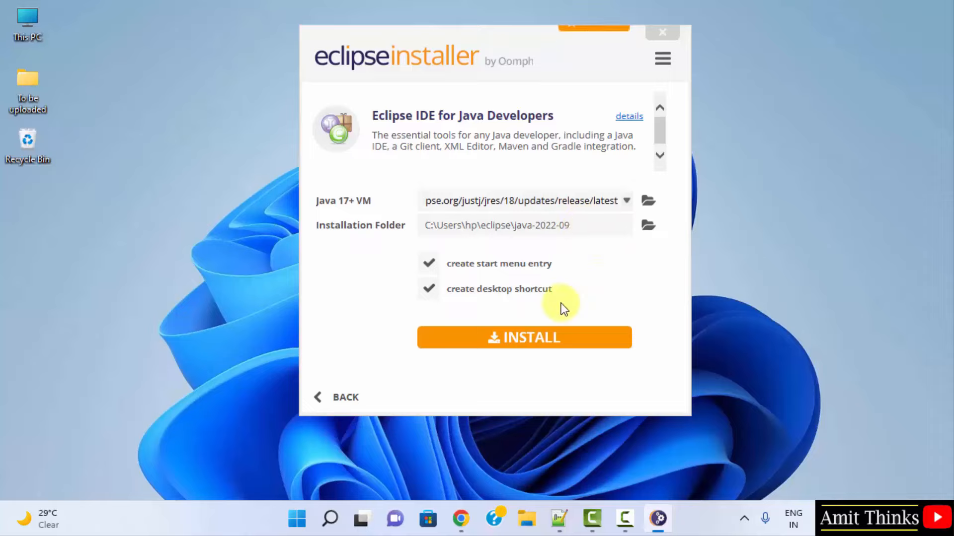
mouse_move(517, 283)
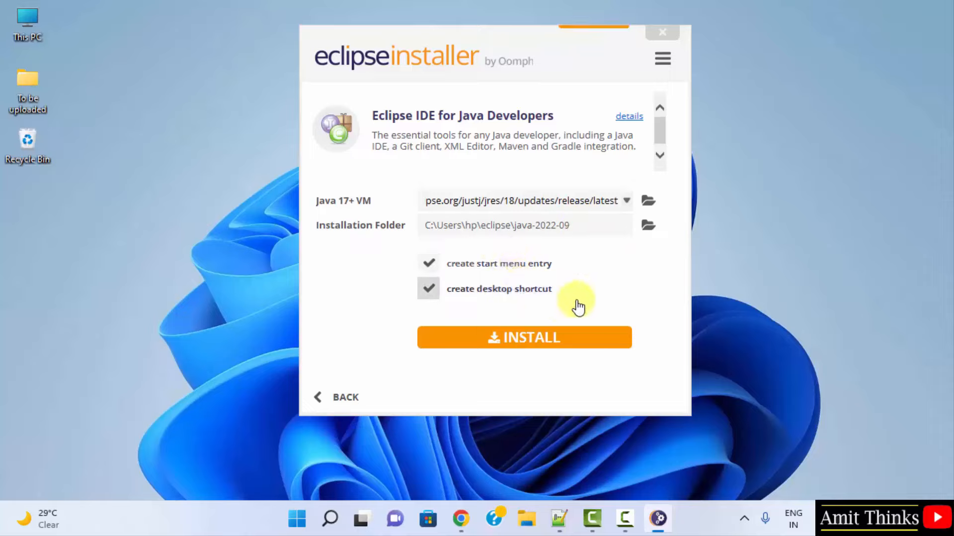
left_click(524, 338)
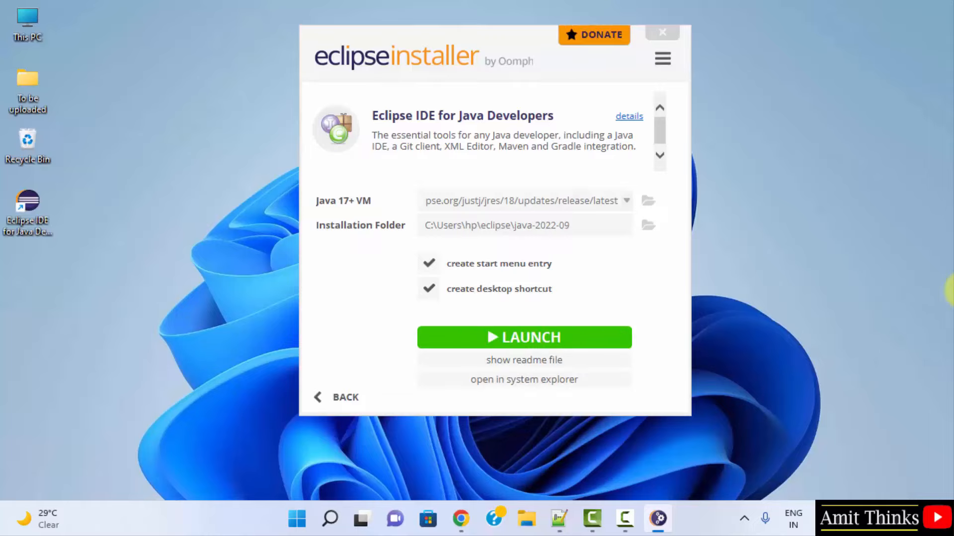
mouse_move(756, 296)
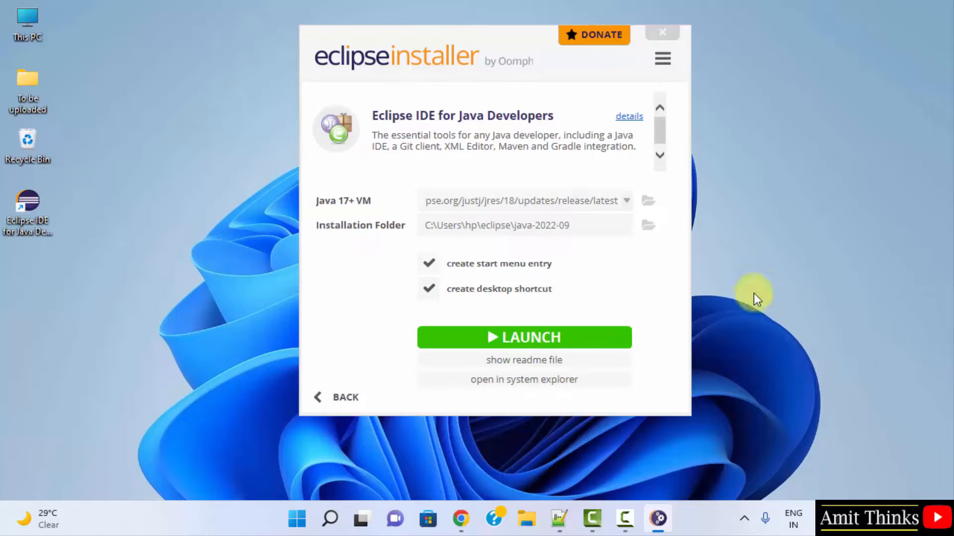
Launch Eclipse with eclipse-workspace as the permanent default workspace, no further prompts.
left_click(524, 338)
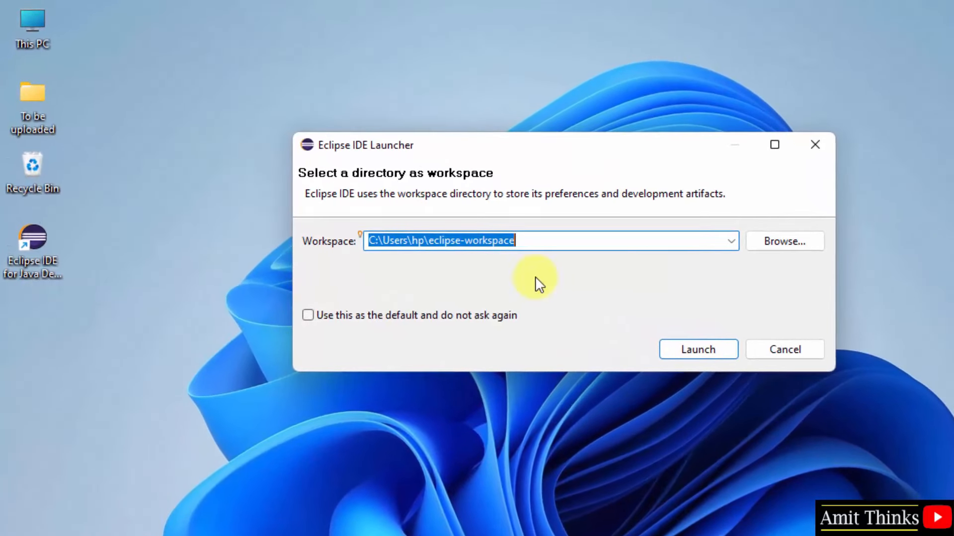
mouse_move(658, 283)
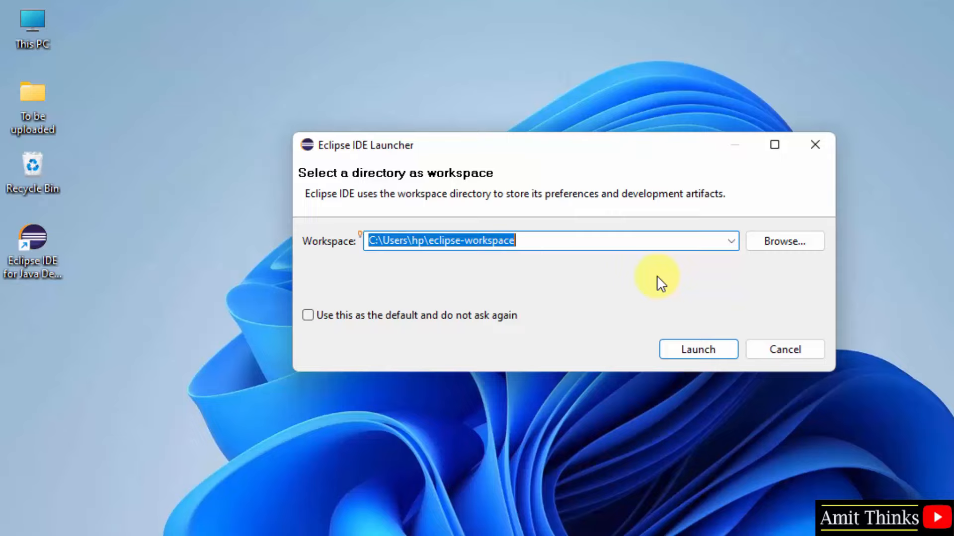
left_click(419, 240)
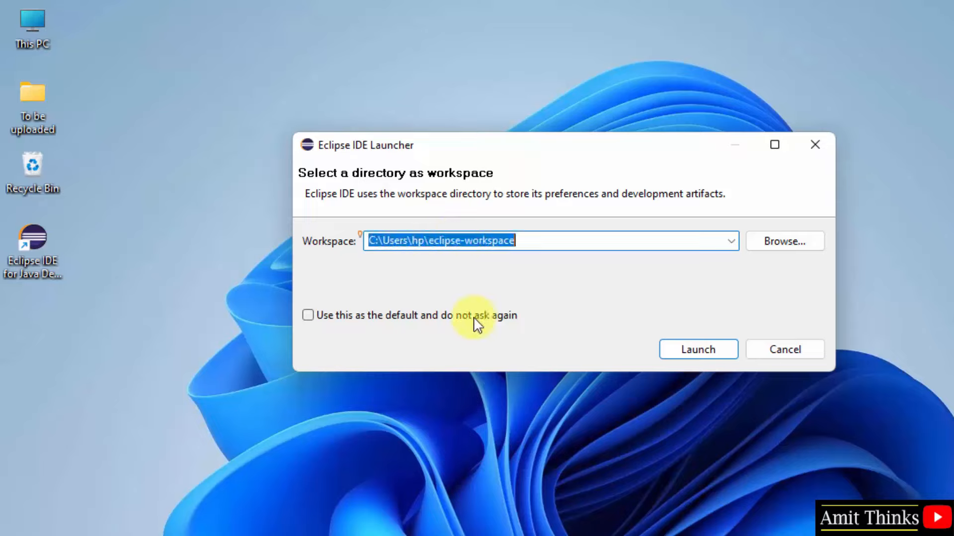
left_click(308, 315)
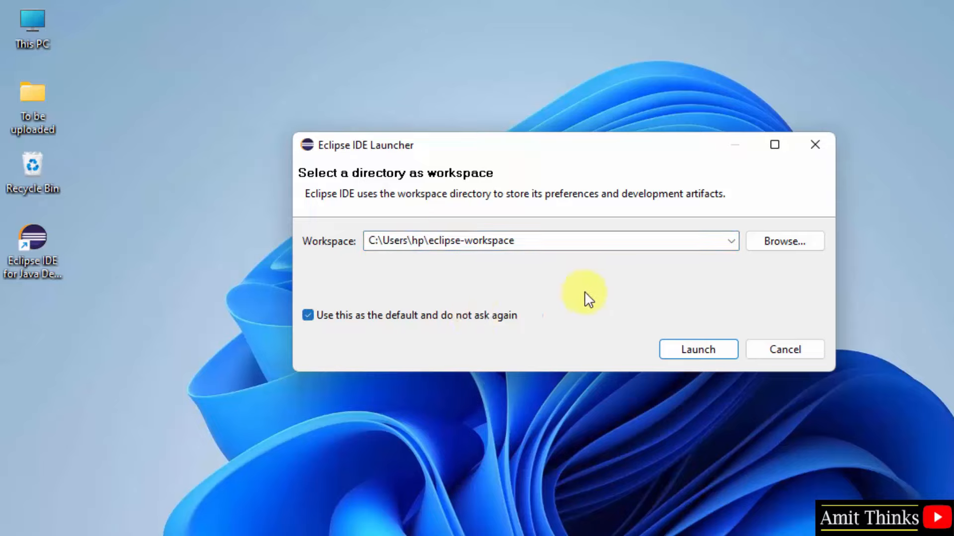
mouse_move(541, 294)
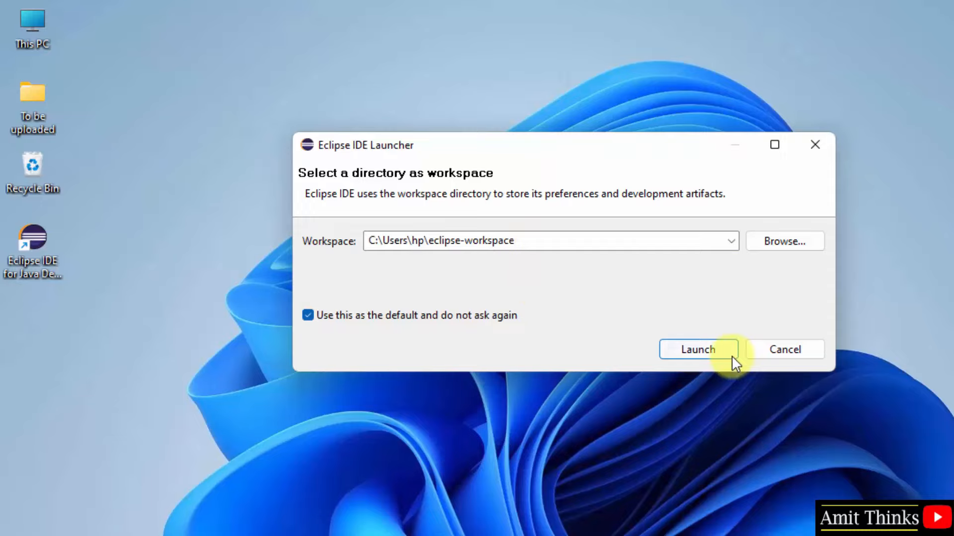
left_click(697, 349)
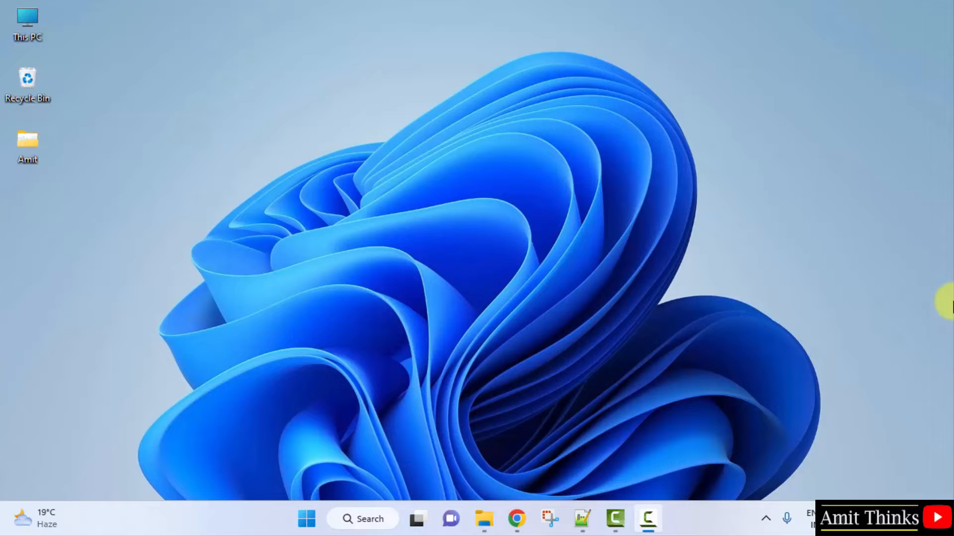
Search Google for 'spring tool suite' and go to the Tools - Spring result on spring.io.
left_click(516, 519)
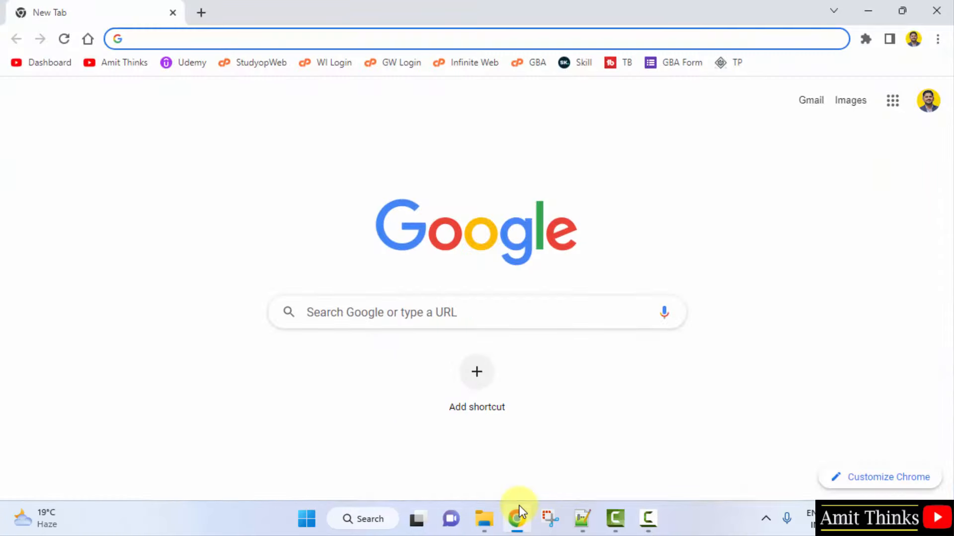
type("spring tool")
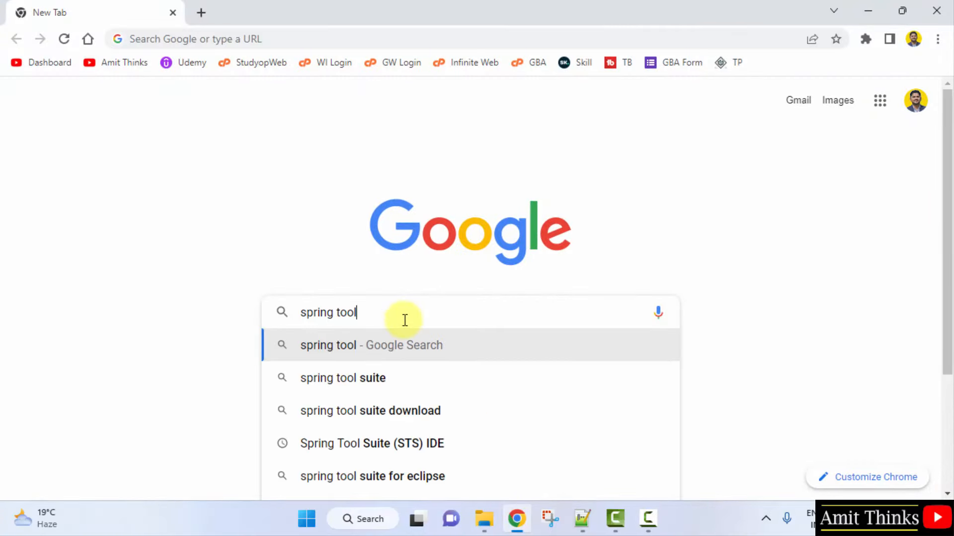
type("suite")
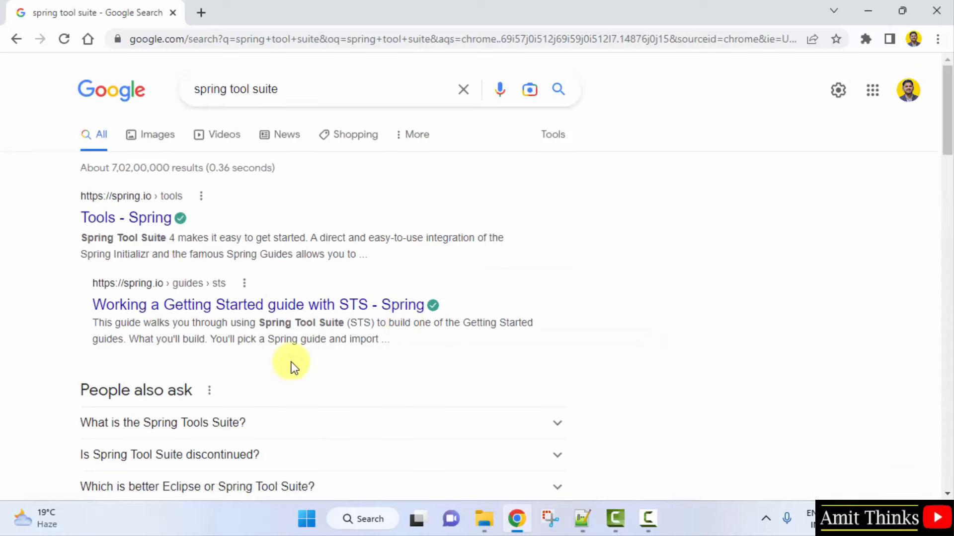
left_click(126, 217)
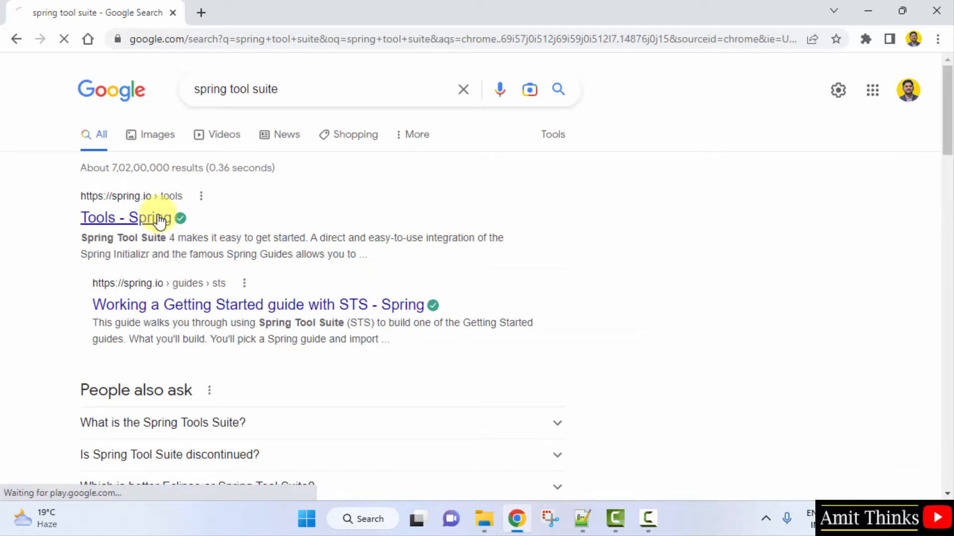
left_click(109, 217)
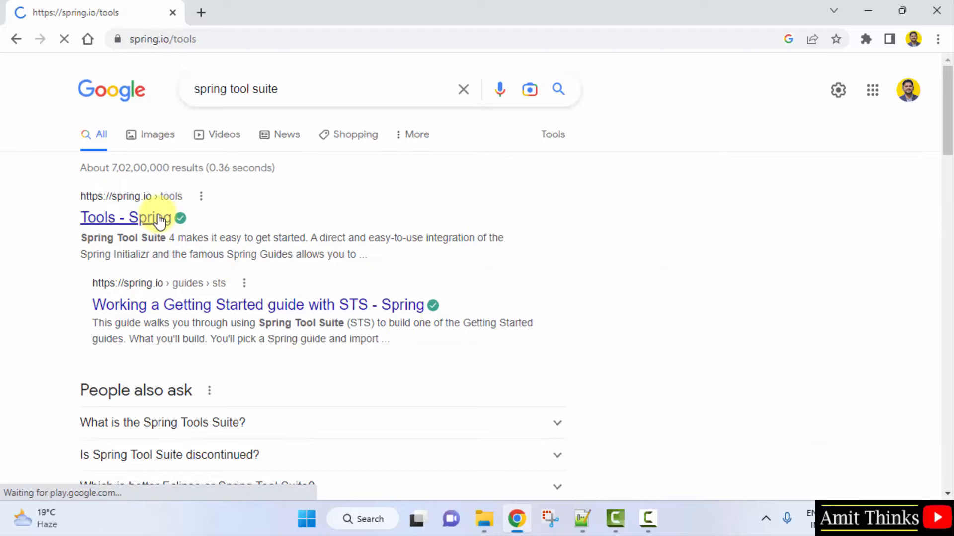
left_click(121, 217)
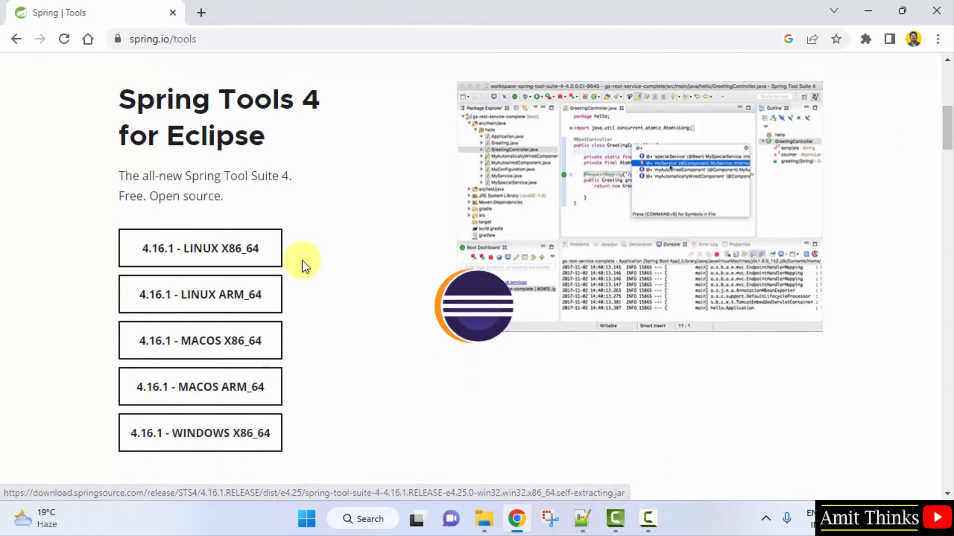
Download the 4.16.1 Windows x86_64 Spring Tool Suite jar and show it in the Downloads folder.
double_click(149, 99)
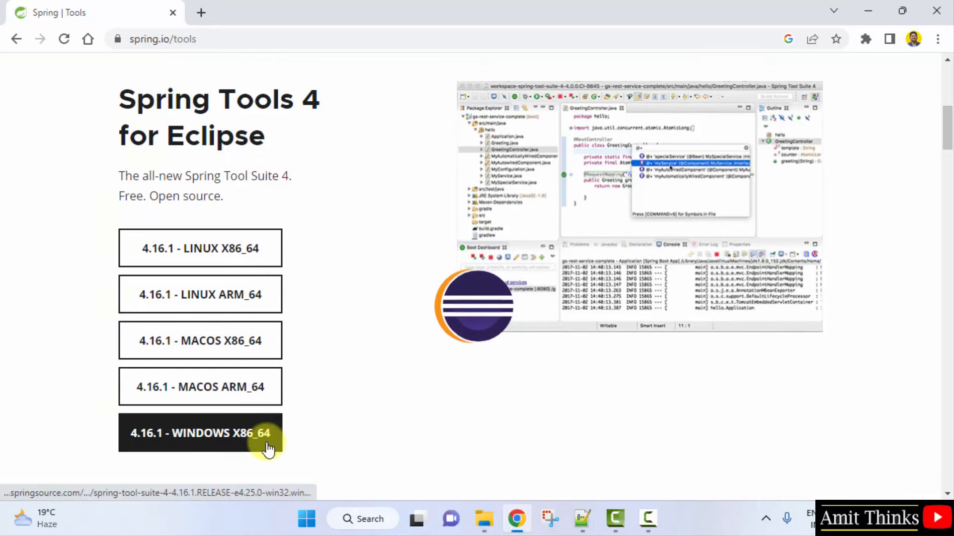
left_click(201, 433)
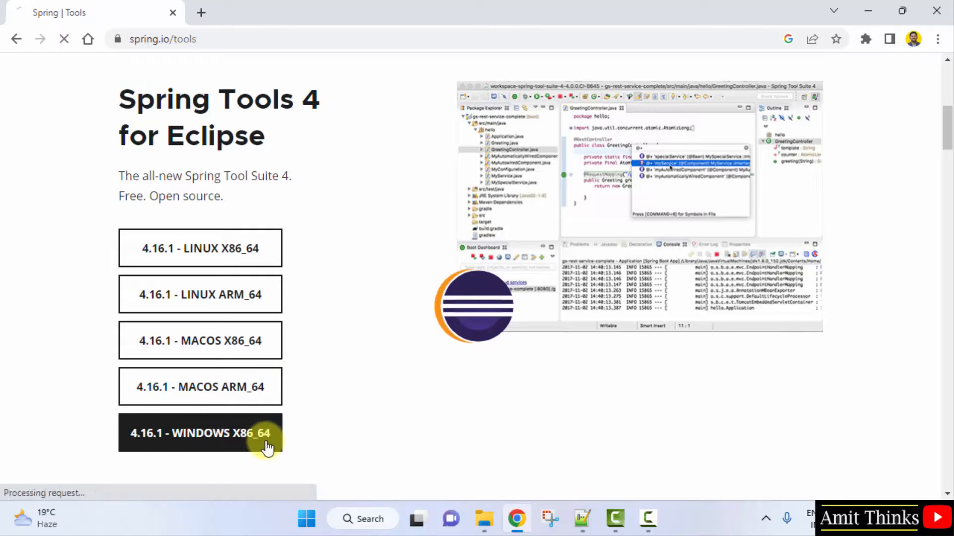
left_click(200, 433)
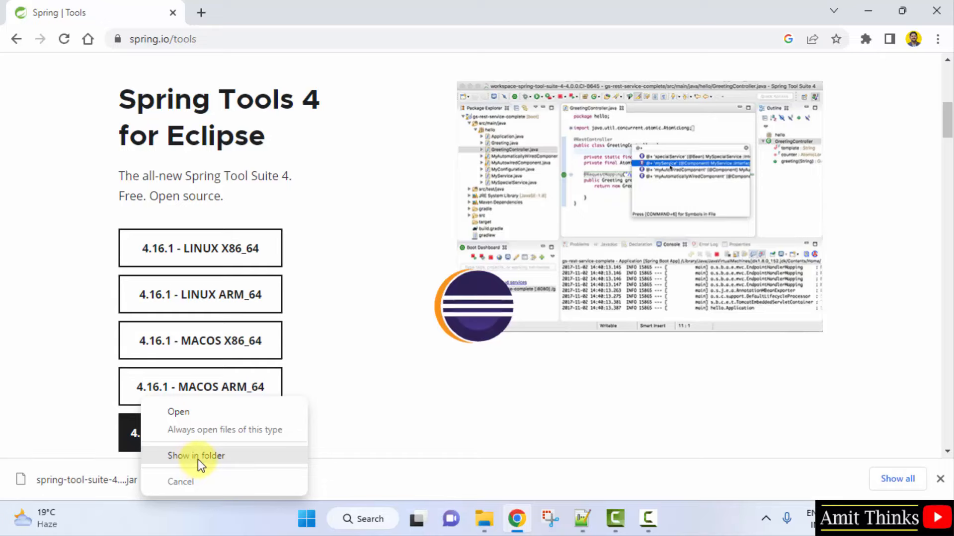
left_click(196, 456)
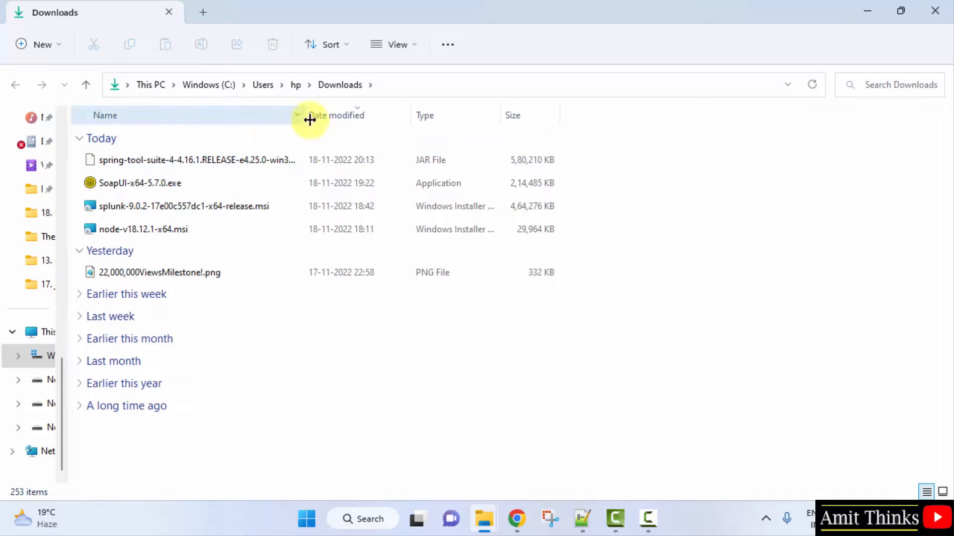
Extract the jar into its own folder with WinRAR, then start Extract all on contents.zip.
left_click(196, 159)
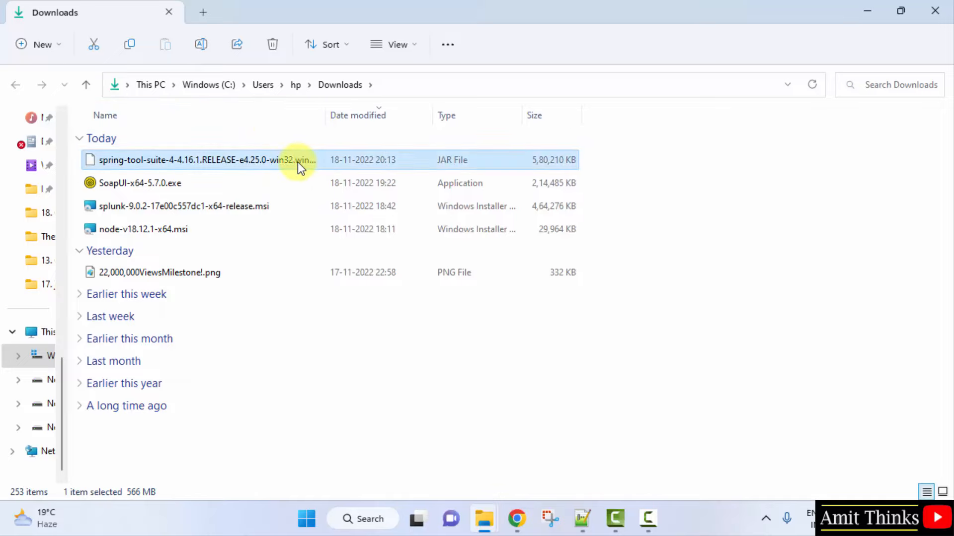
right_click(204, 159)
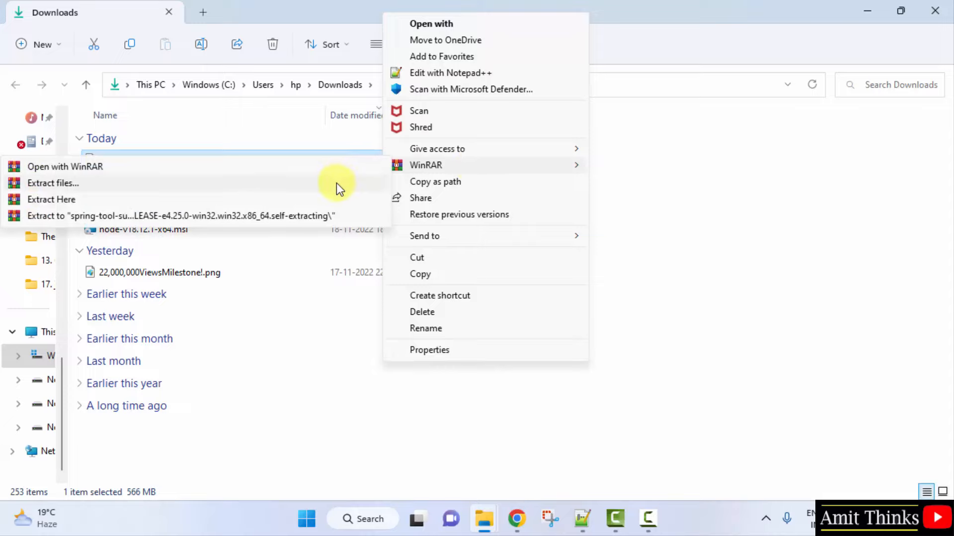
left_click(51, 199)
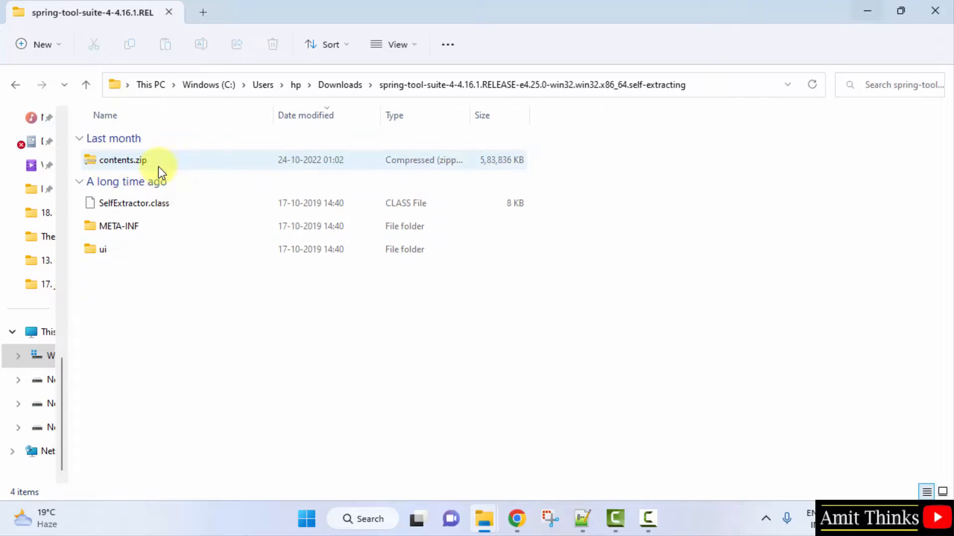
left_click(122, 160)
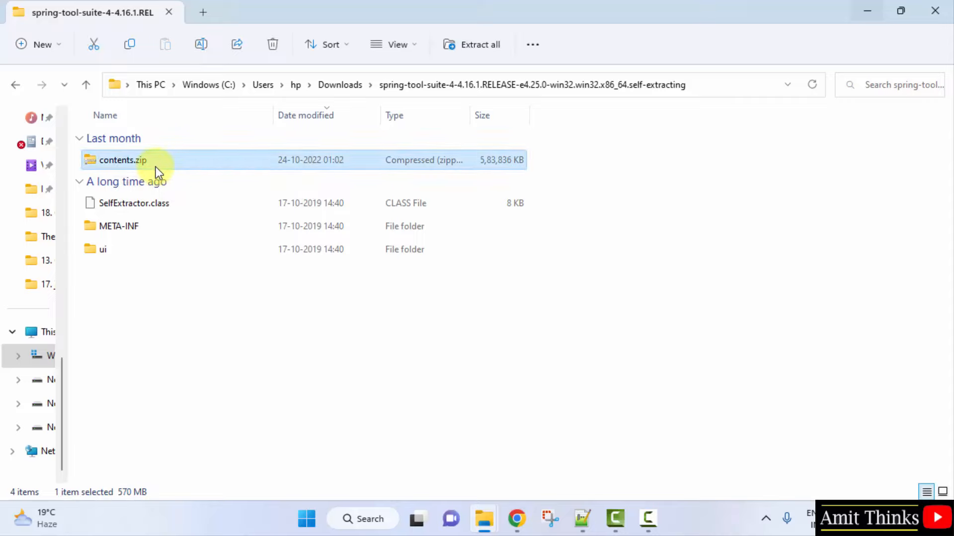
left_click(479, 44)
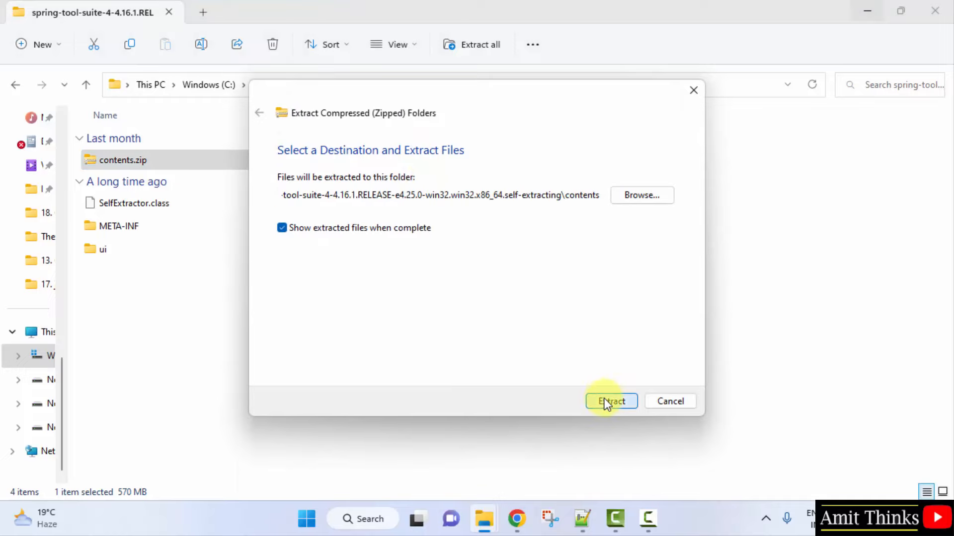
Confirm extraction of contents.zip into the contents subfolder.
left_click(611, 402)
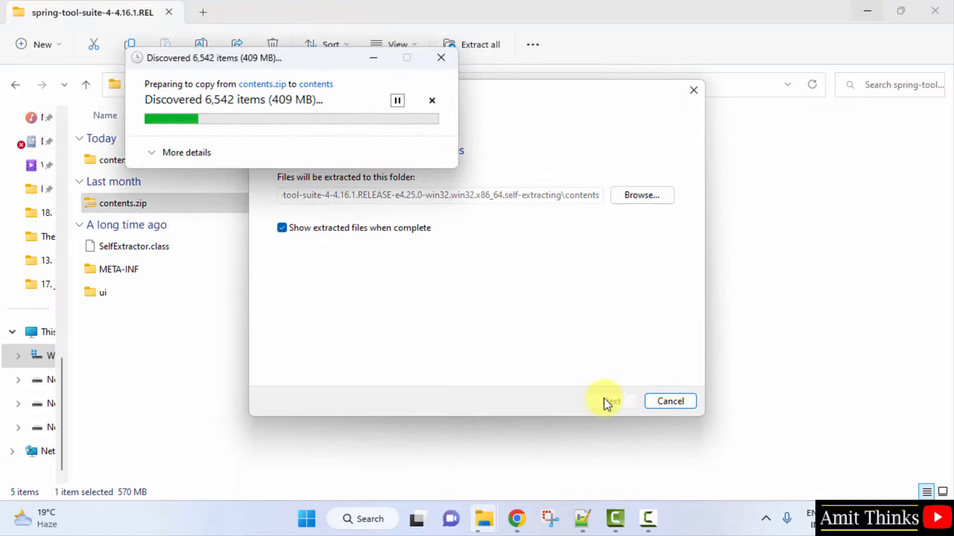
left_click(611, 401)
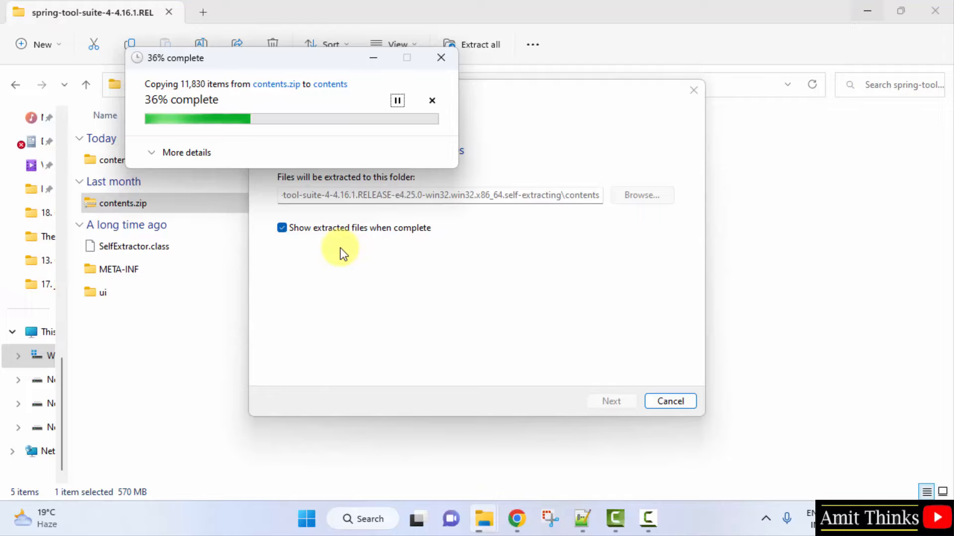
mouse_move(277, 302)
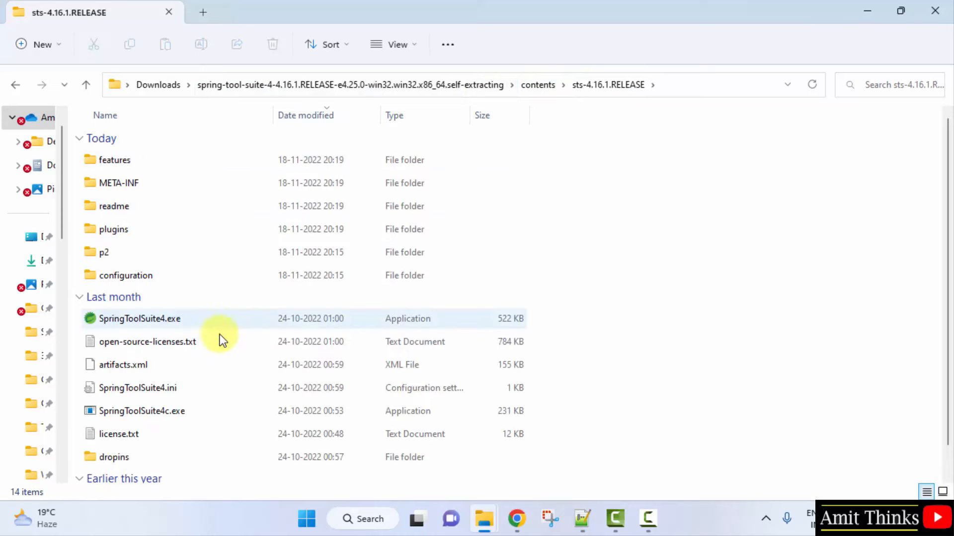
Run SpringToolSuite4.exe from the sts-4.16.1.RELEASE folder.
left_click(140, 318)
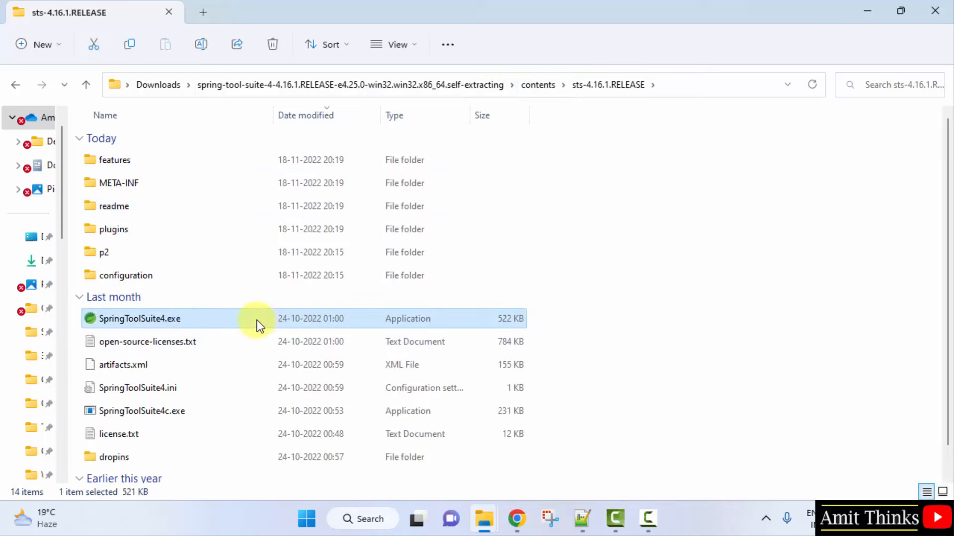
double_click(139, 318)
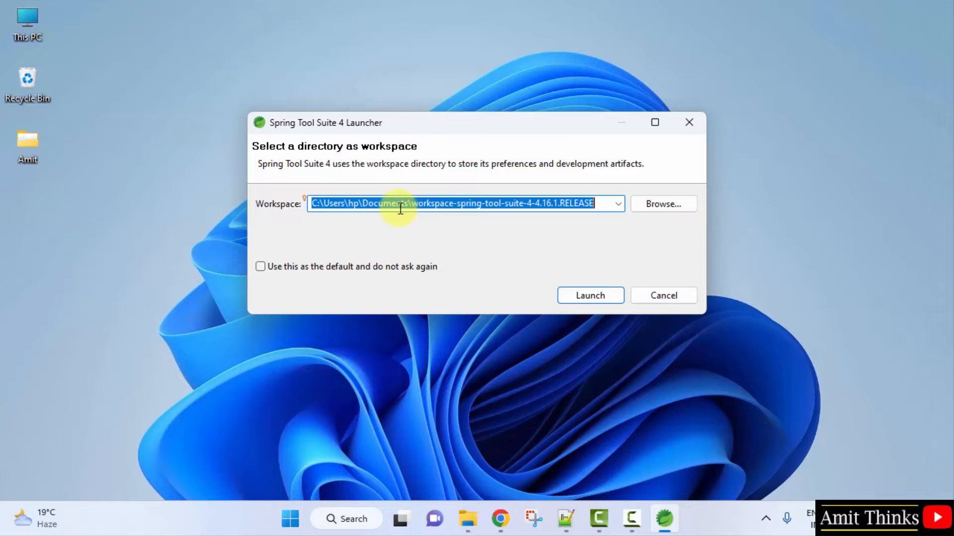
Launch Spring Tool Suite 4 on a workspace-spring folder in Documents.
left_click(460, 202)
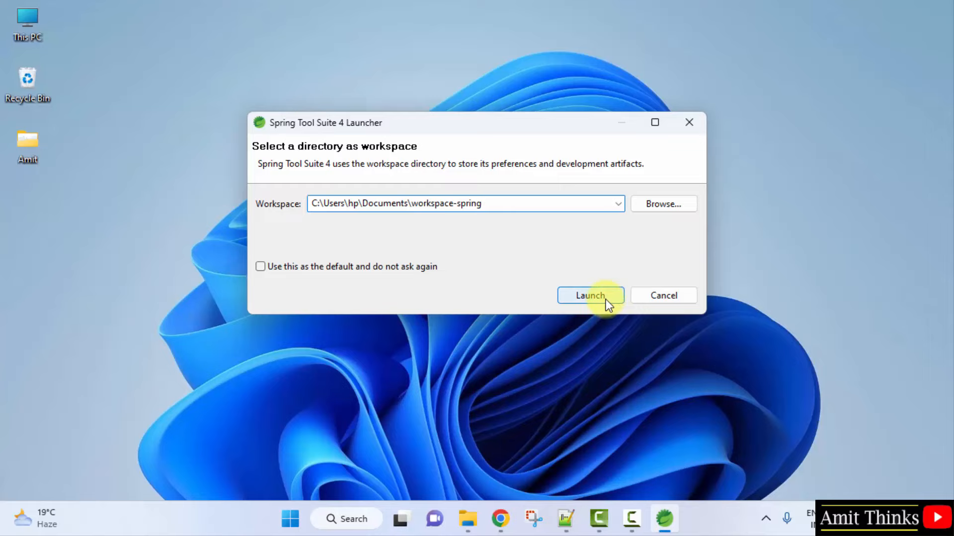
left_click(590, 295)
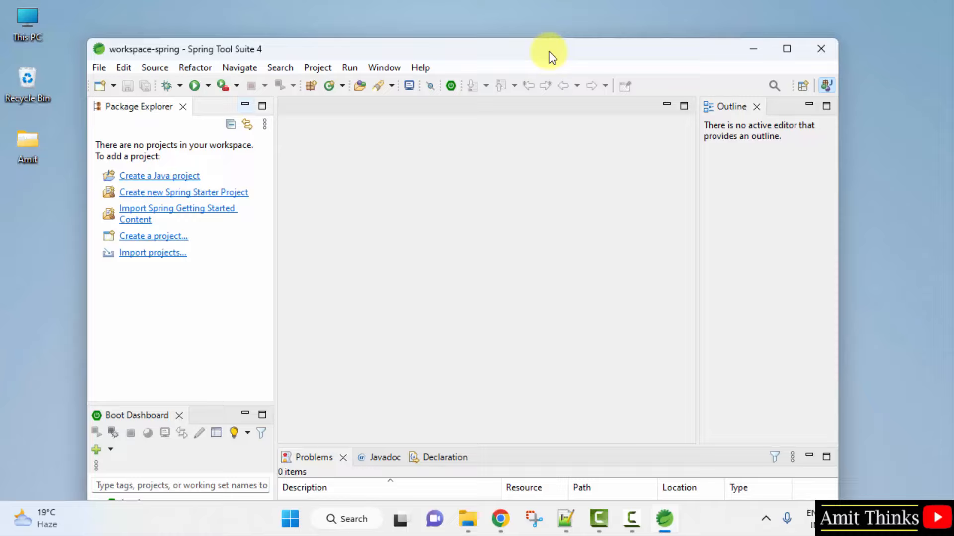
mouse_move(177, 176)
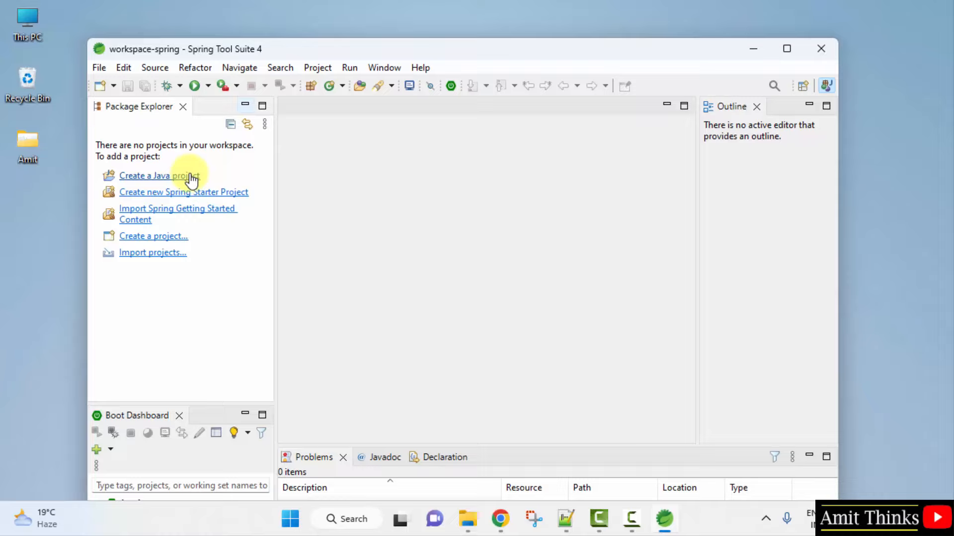
mouse_move(488, 329)
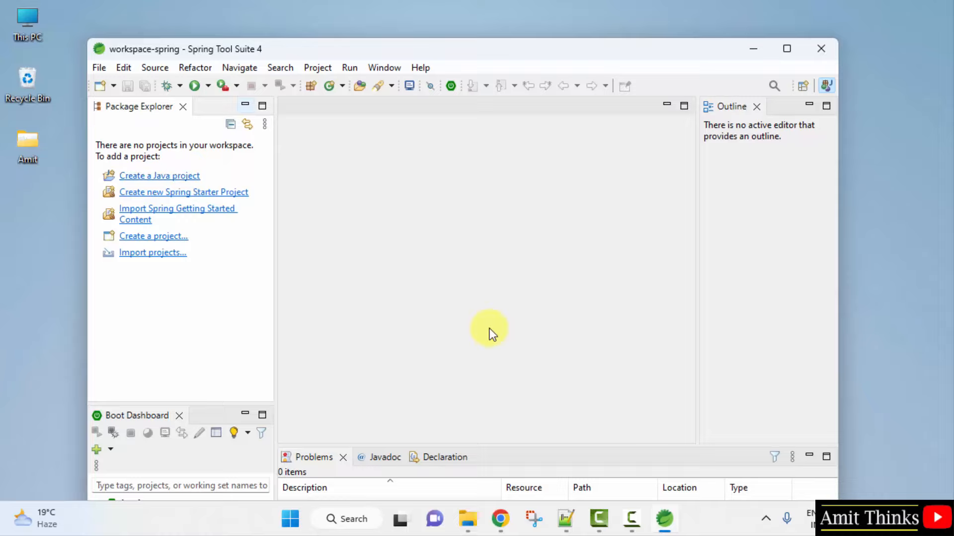